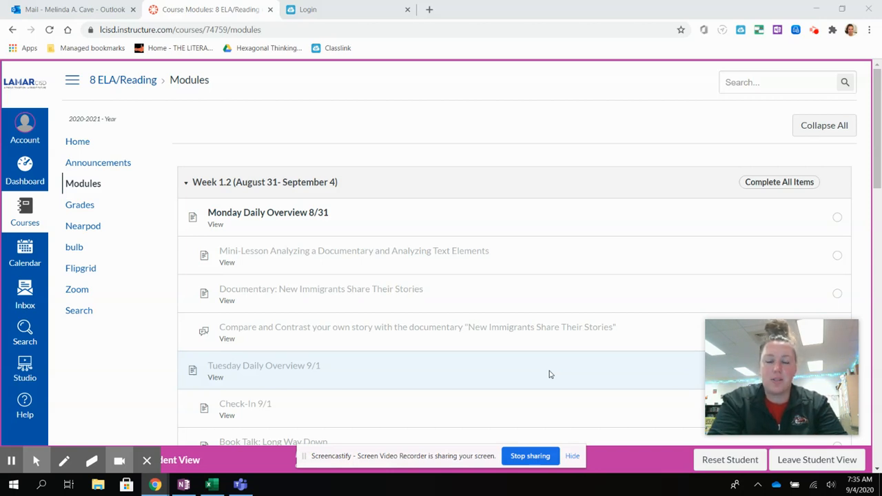
mouse_move(476, 269)
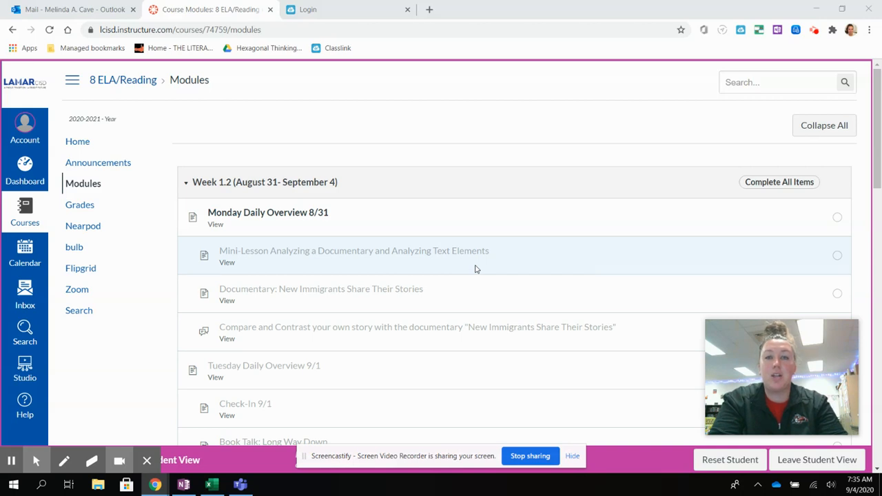
mouse_move(279, 305)
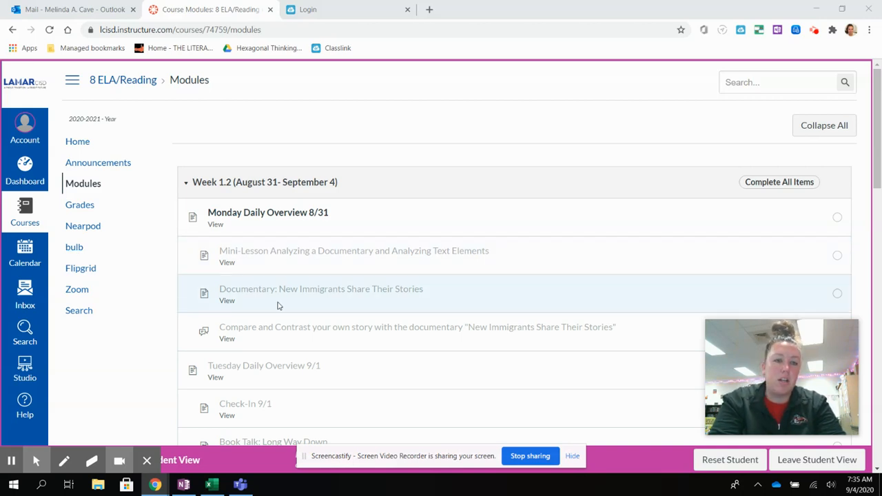
Step: Open the Monday Daily Overview 8/31 page from the module list
scroll("down", 3)
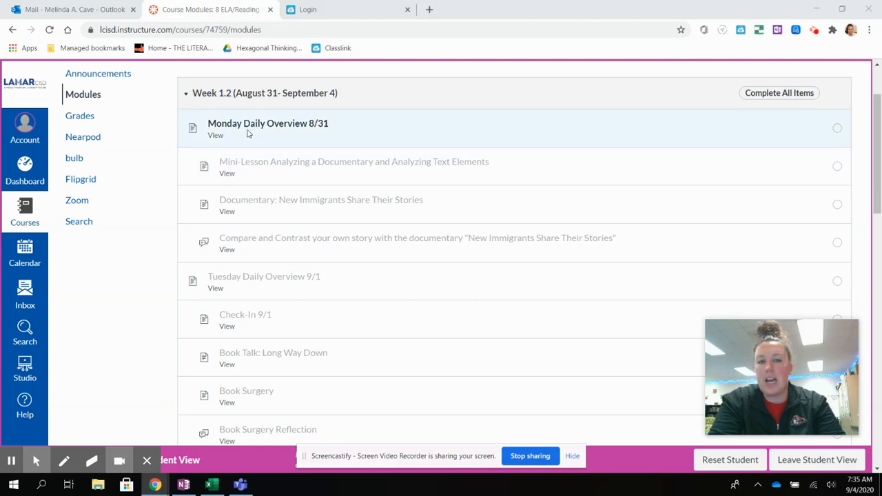
mouse_move(279, 185)
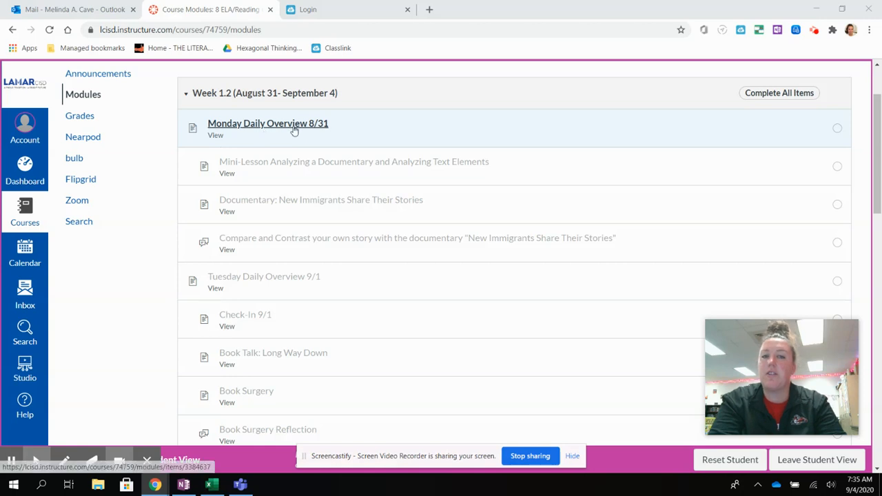
left_click(294, 128)
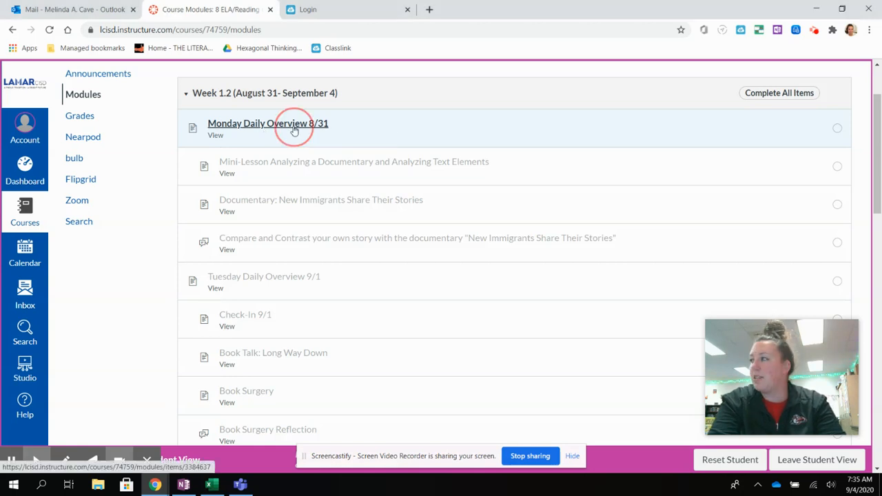
left_click(267, 123)
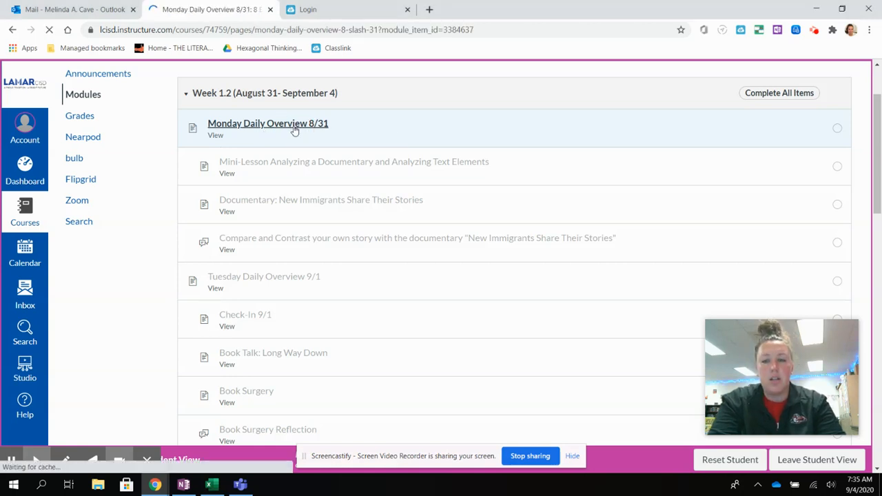
left_click(268, 123)
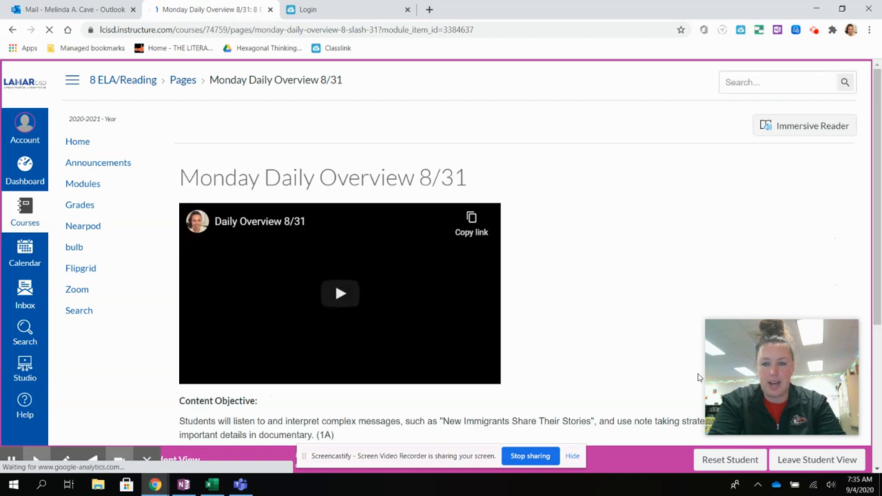
Step: Advance with Next to the Mini-Lesson Analyzing a Documentary page
scroll("down", 3)
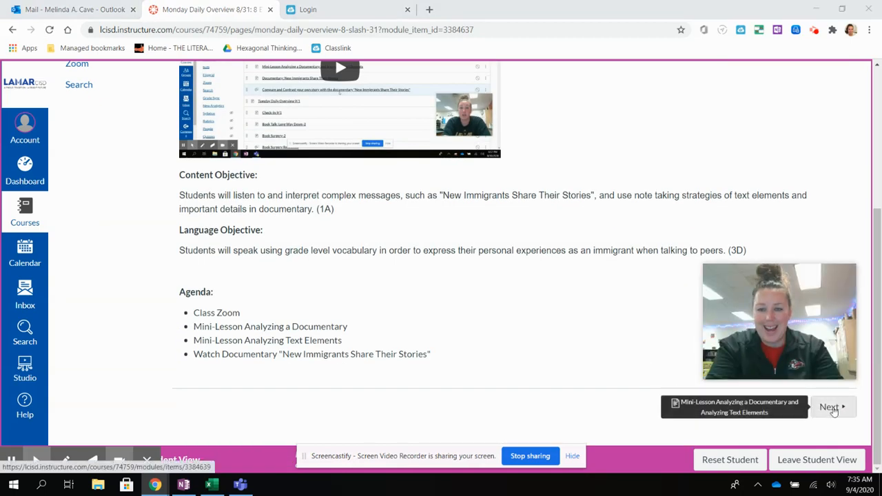
left_click(831, 408)
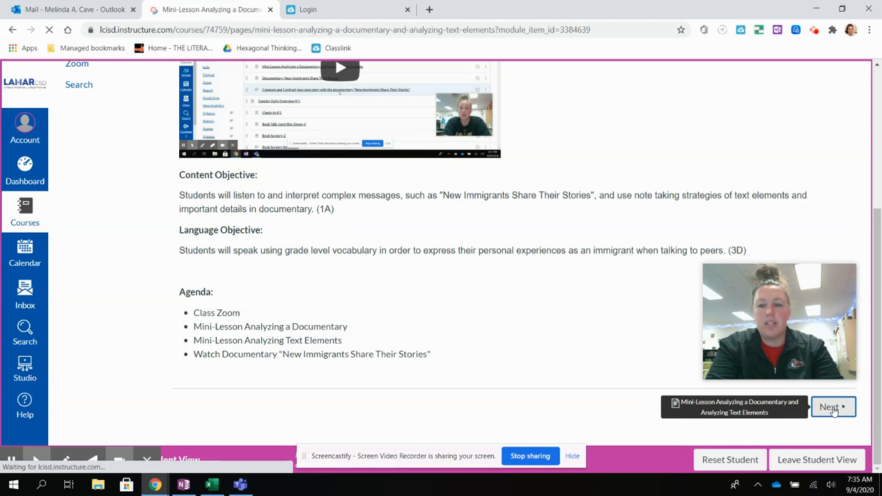
left_click(834, 406)
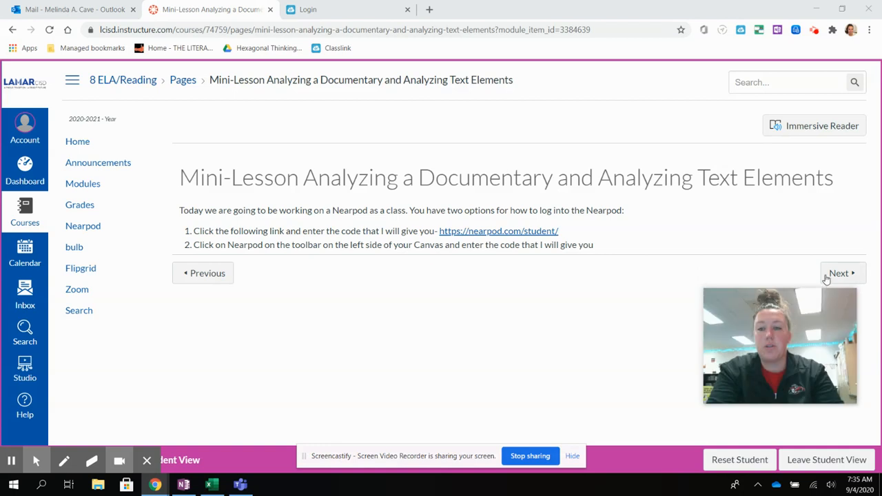
Step: Advance through the New Immigrants documentary page to the Compare and Contrast discussion
left_click(842, 273)
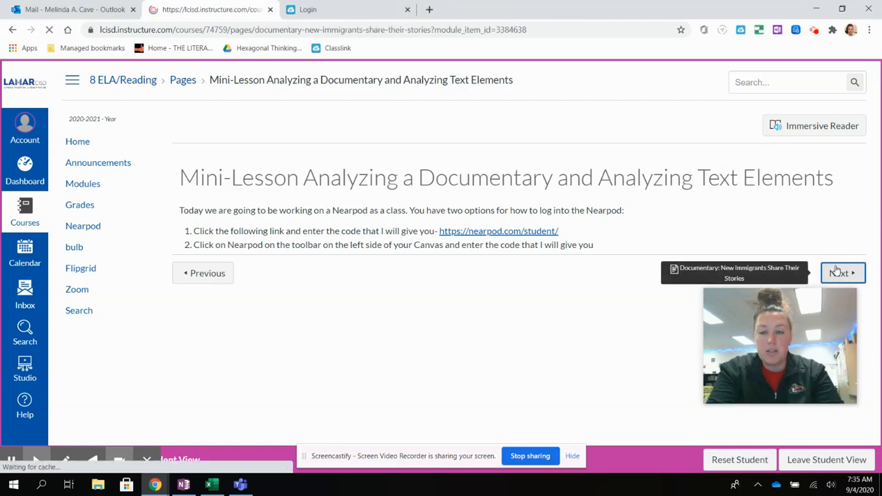
left_click(842, 273)
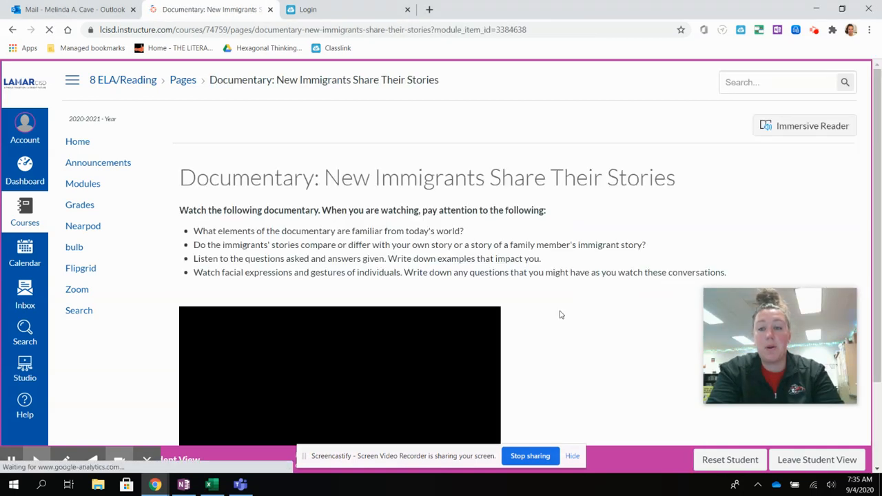
scroll("down", 3)
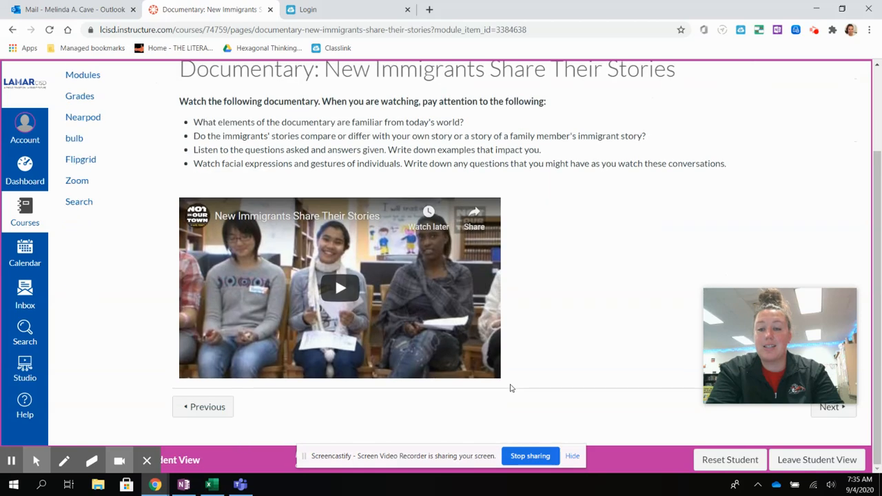
left_click(833, 407)
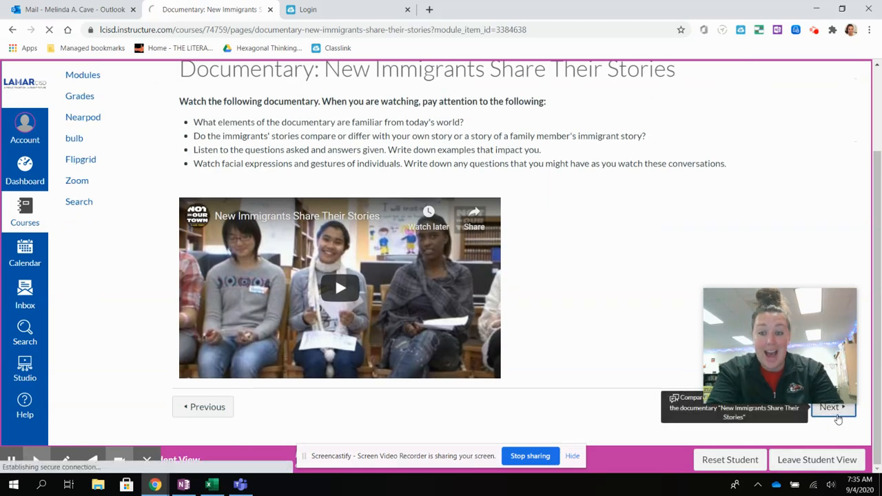
left_click(832, 406)
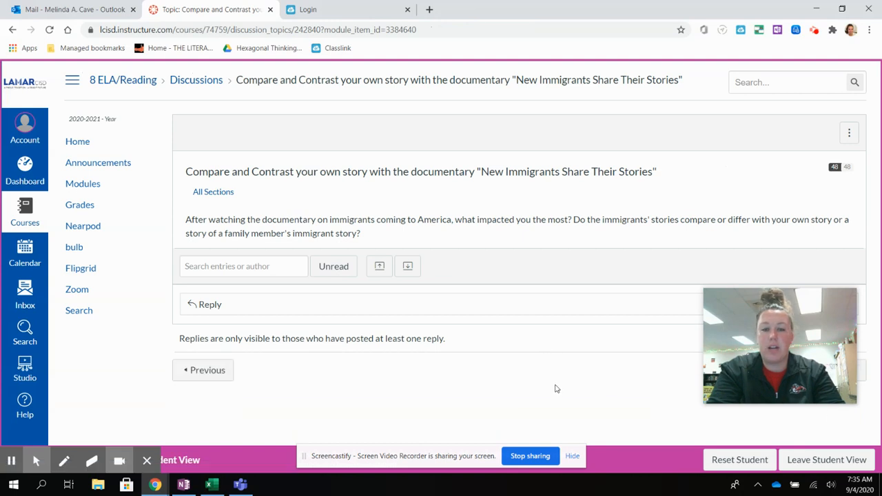
Step: Return to the course Modules list
left_click(83, 184)
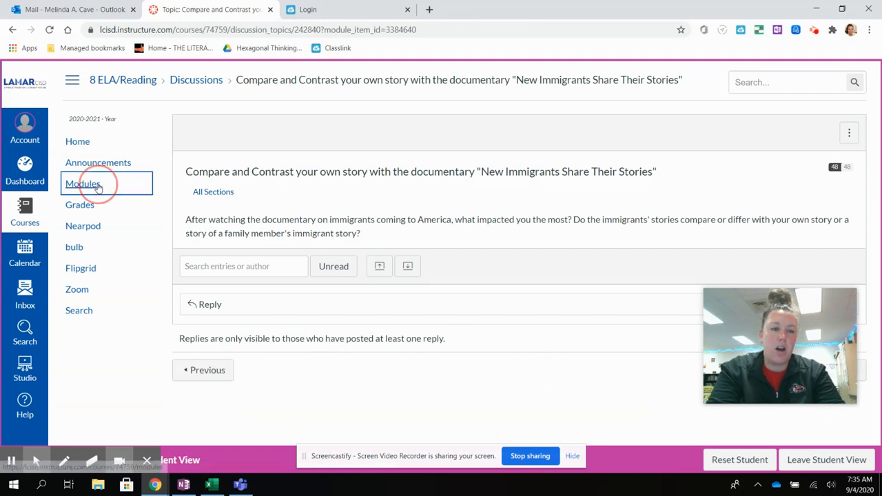
left_click(82, 184)
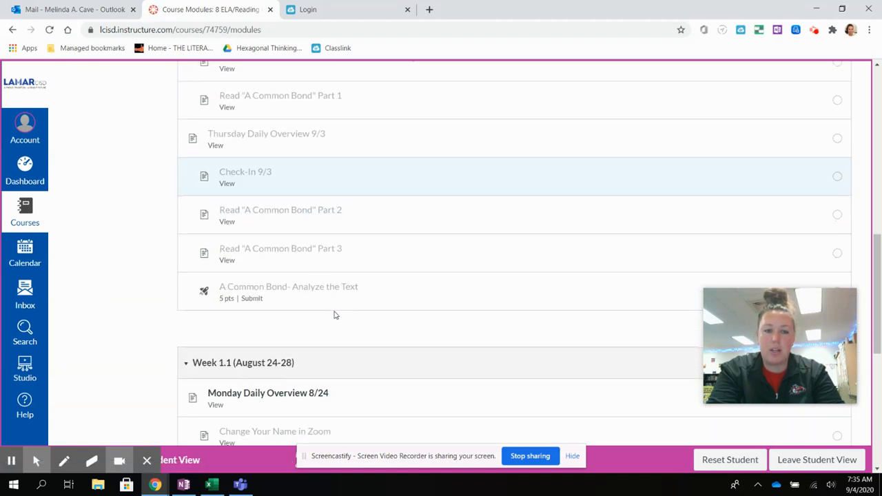
mouse_move(290, 286)
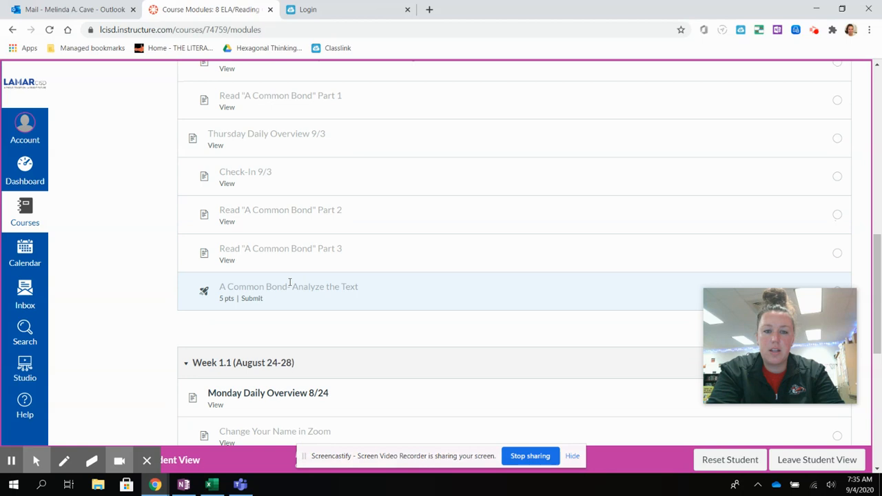
double_click(288, 286)
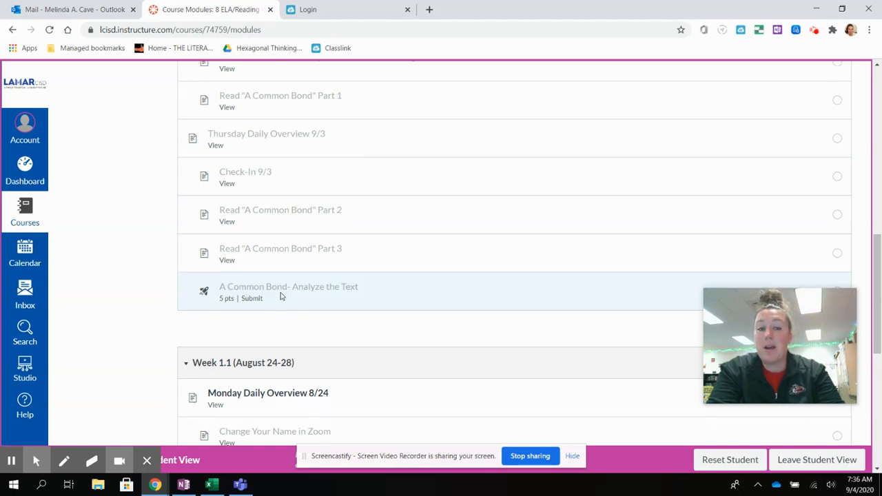
mouse_move(328, 319)
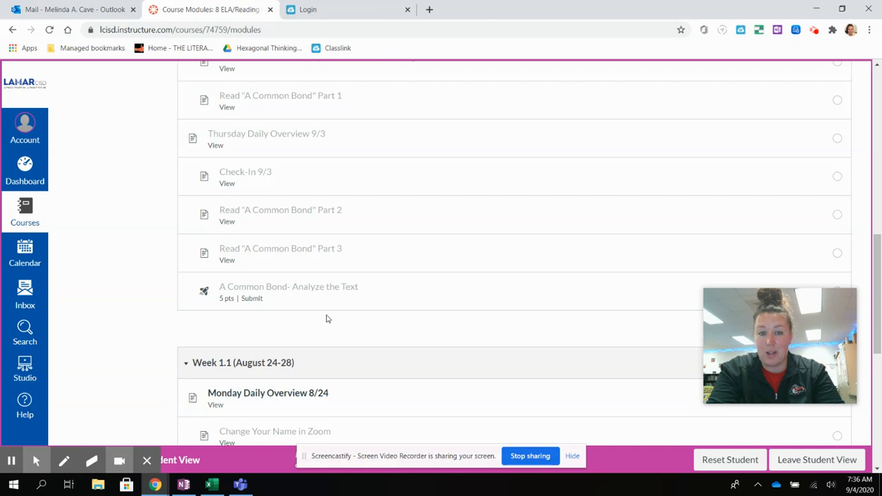
scroll("up", 3)
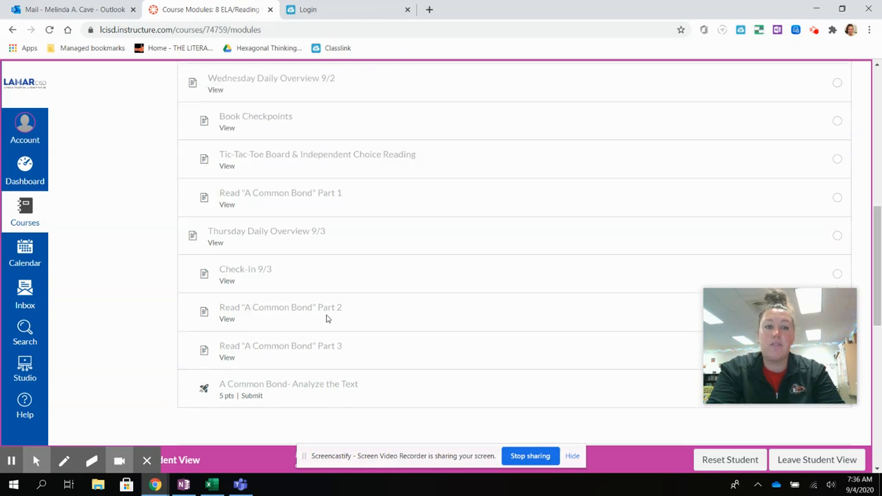
scroll("up", 3)
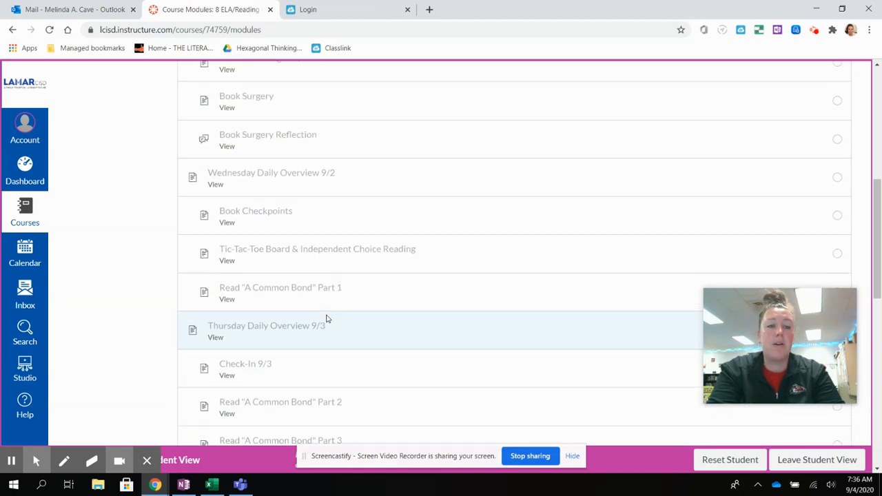